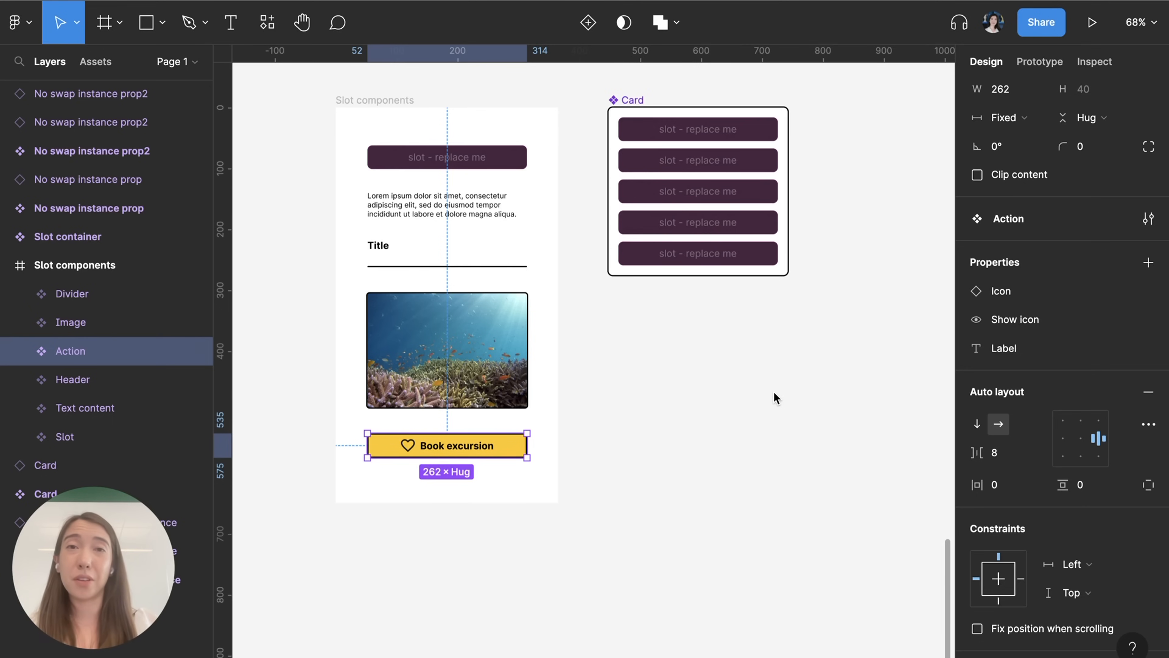
mouse_move(384, 136)
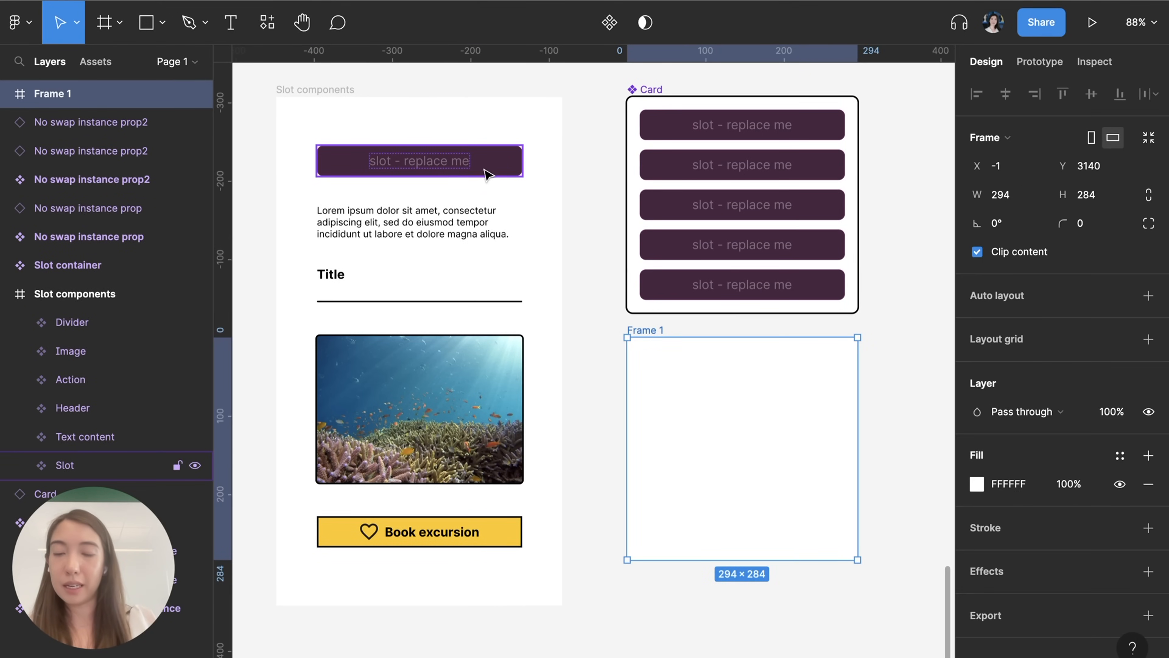
Step: Place a Slot instance inside the new frame below the Card
drag(418, 159, 741, 384)
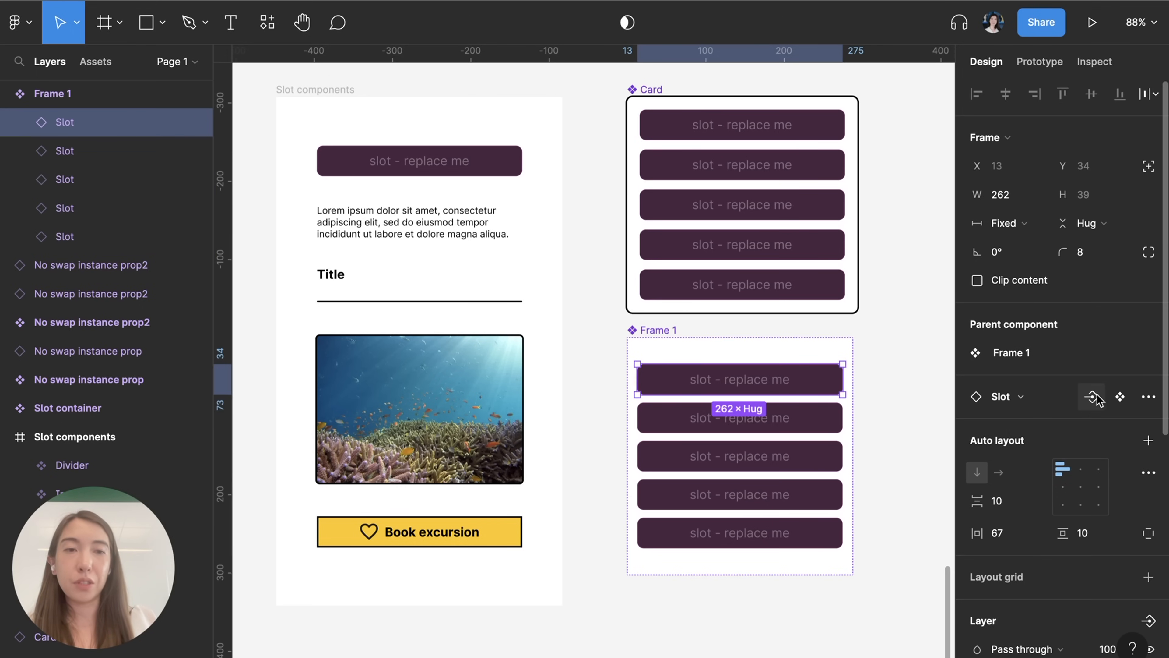
mouse_move(1093, 395)
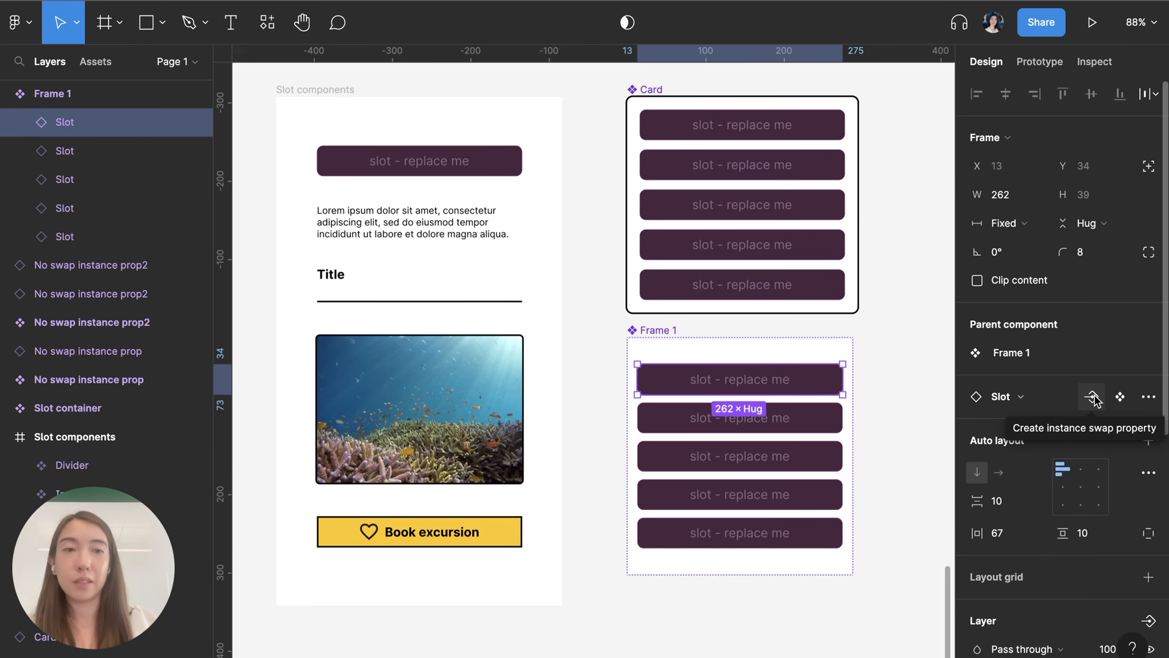
Step: Create an instance swap property 'Slot 1' with Action, Divider, Header, Image and Text content preferred
click(1091, 396)
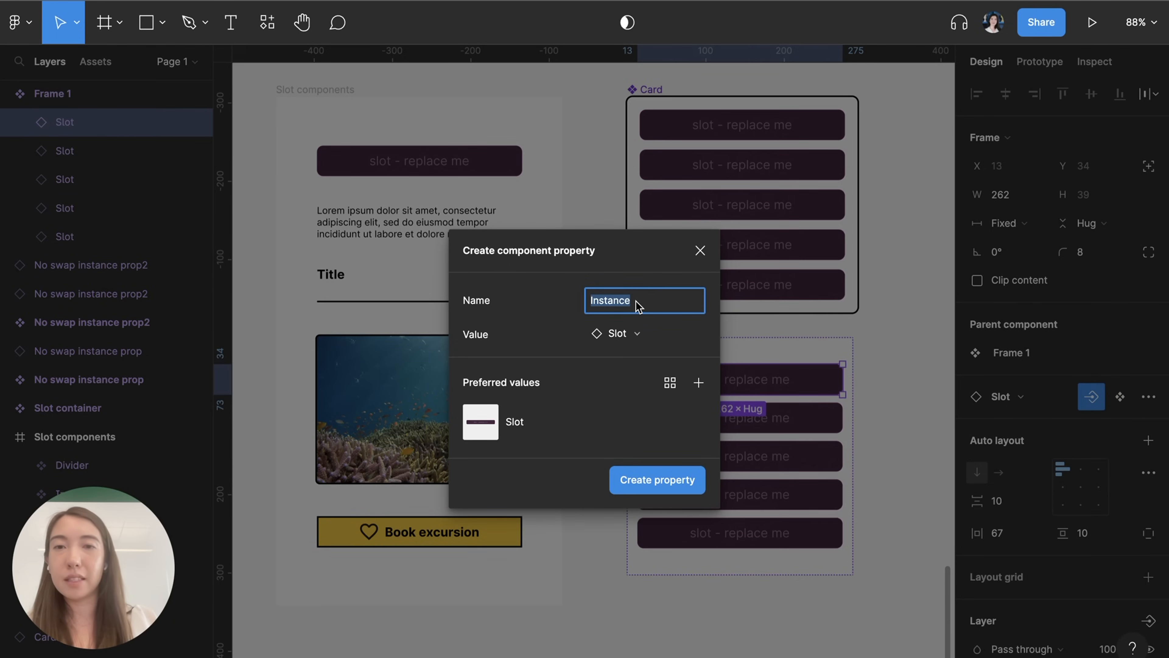
text(Slot 1)
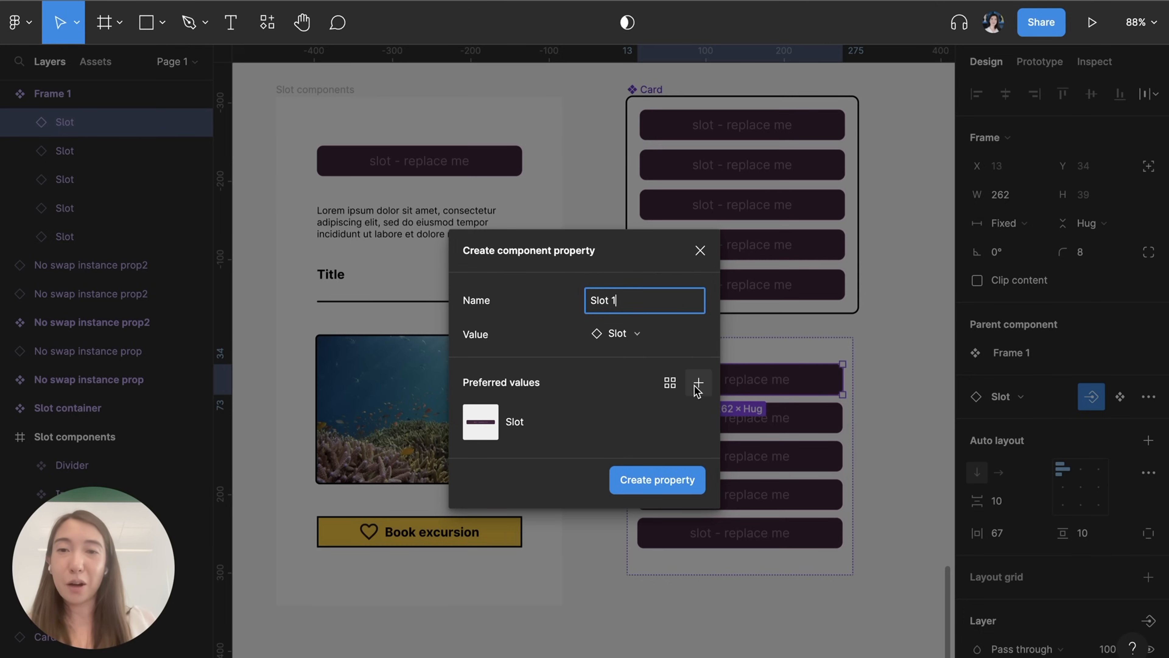
click(698, 383)
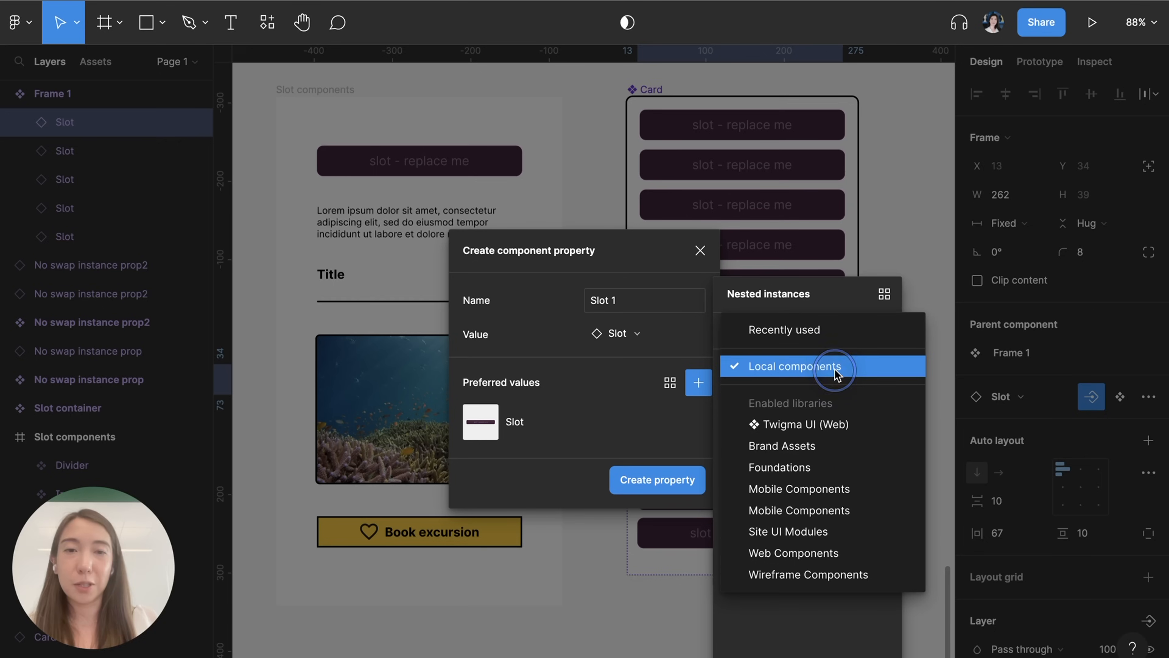
mouse_move(820, 424)
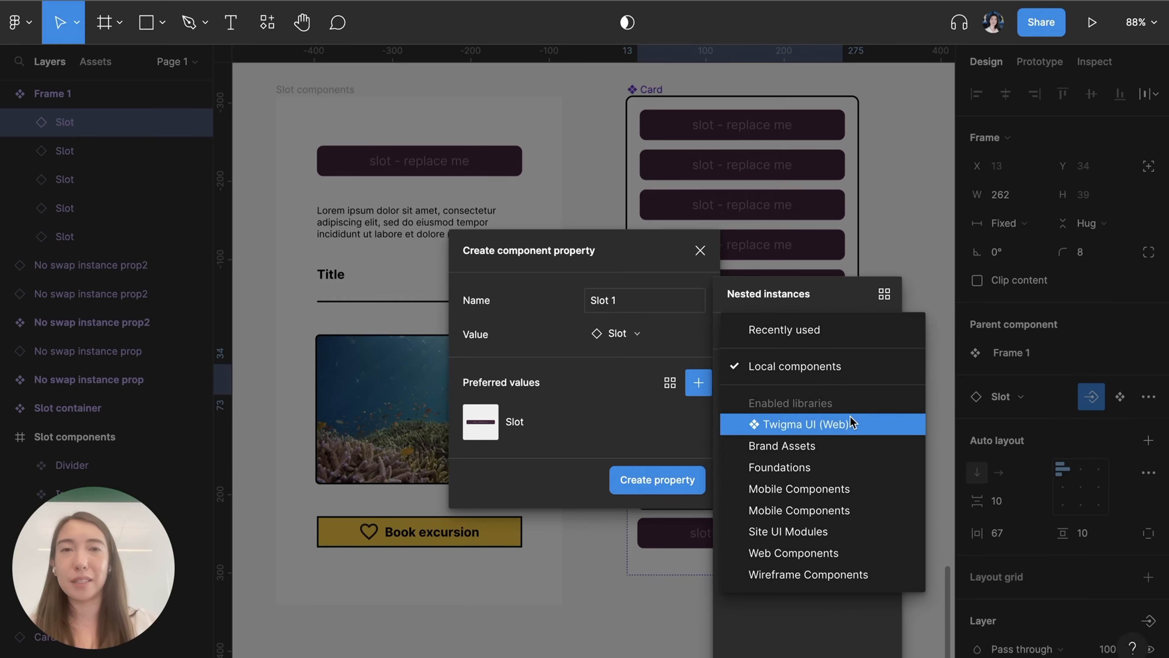
mouse_move(837, 282)
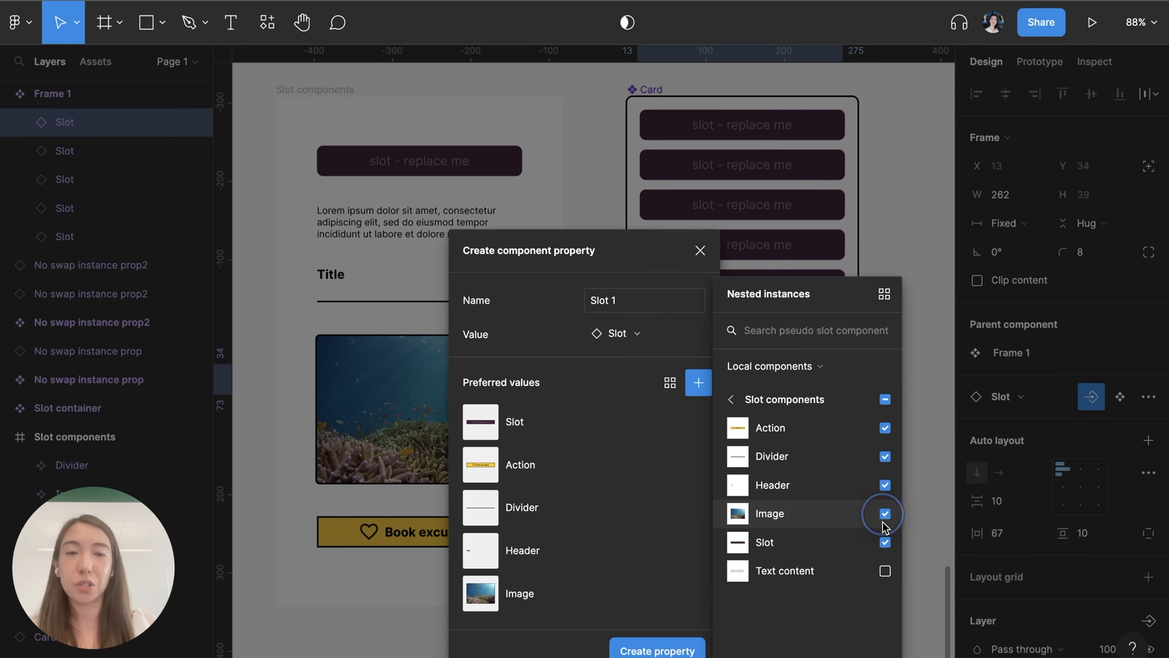
click(884, 541)
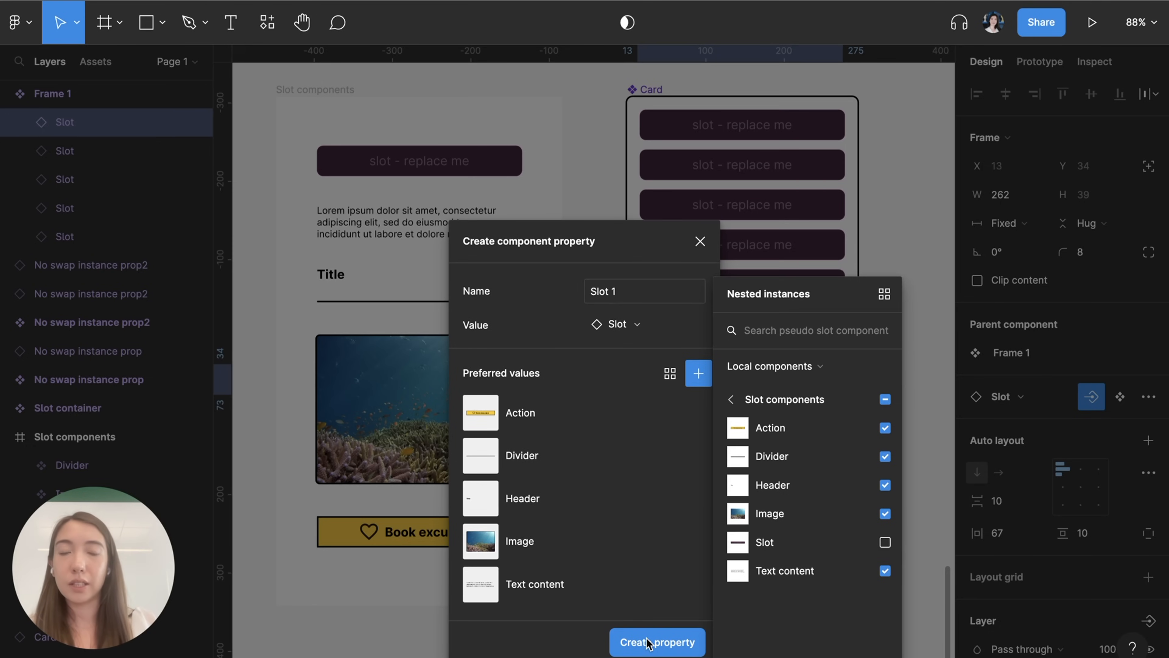
click(657, 642)
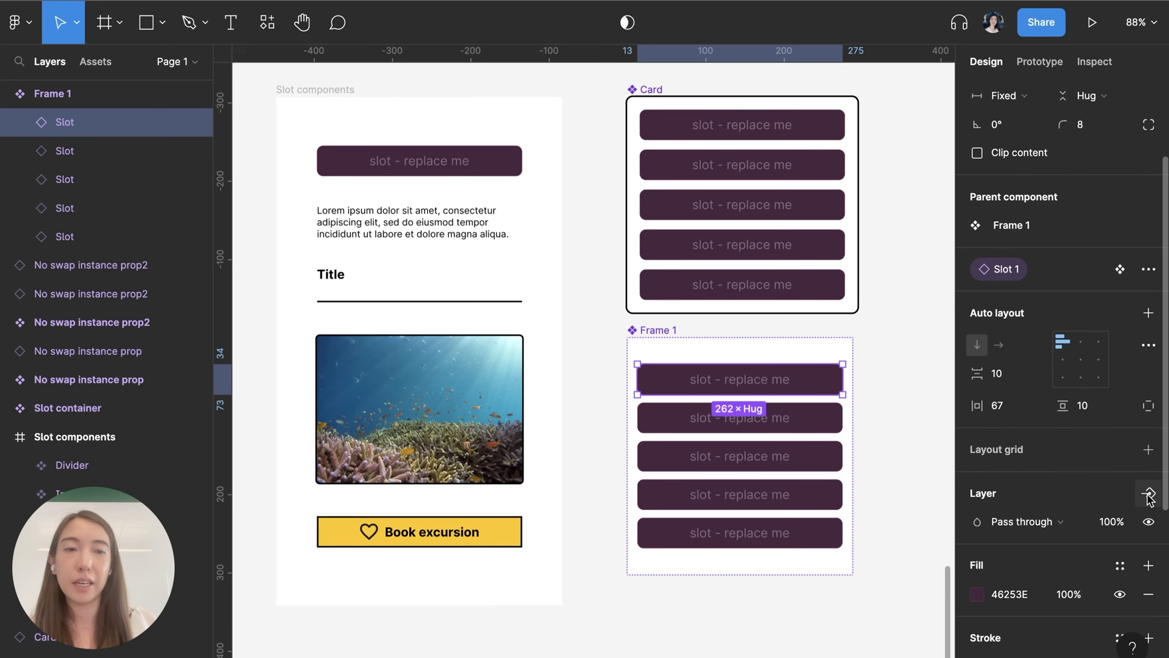
Step: Create a boolean property 'Show Slot 1' defaulting to true for the first slot's visibility
click(1149, 493)
text(Show Slot 1)
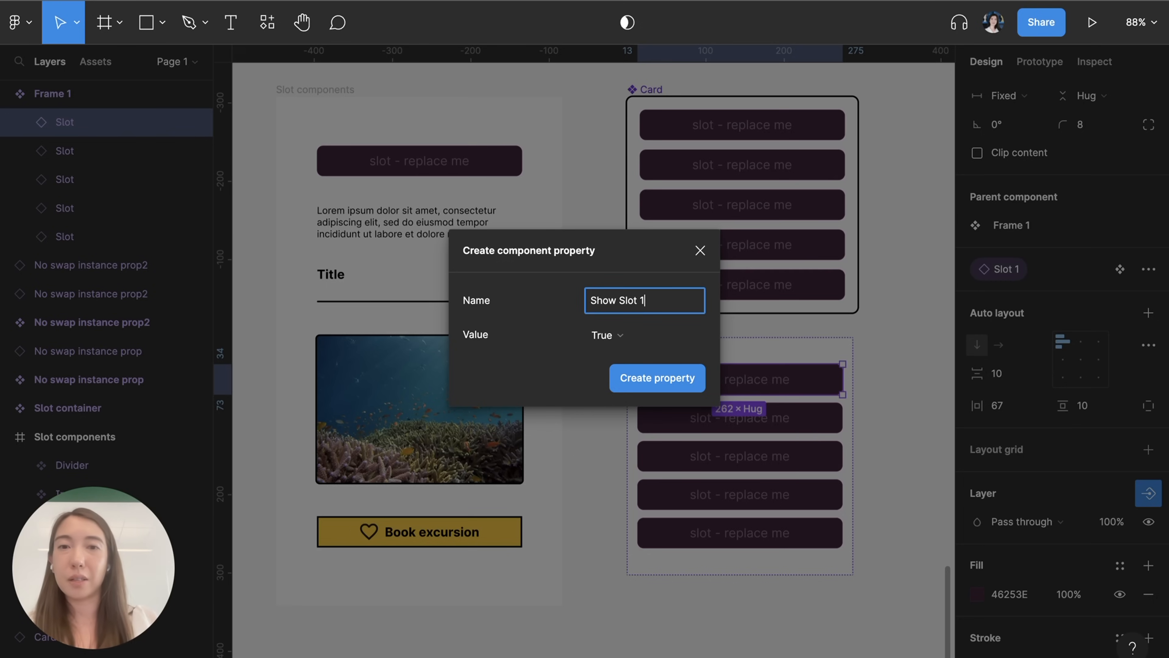
click(657, 378)
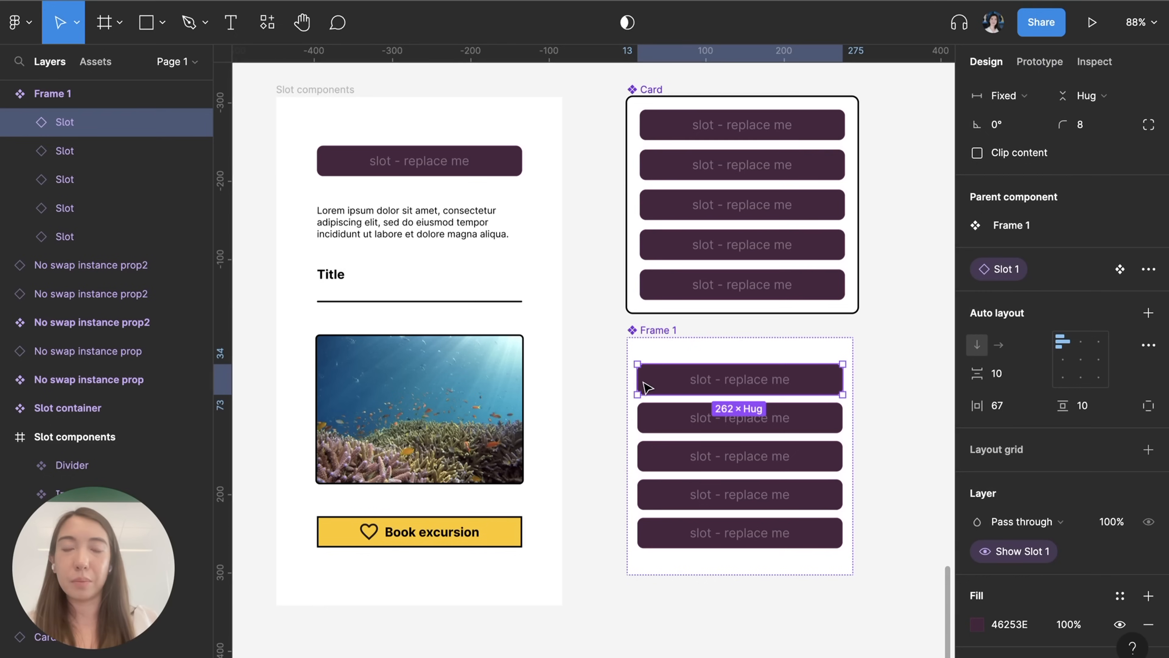
mouse_move(608, 395)
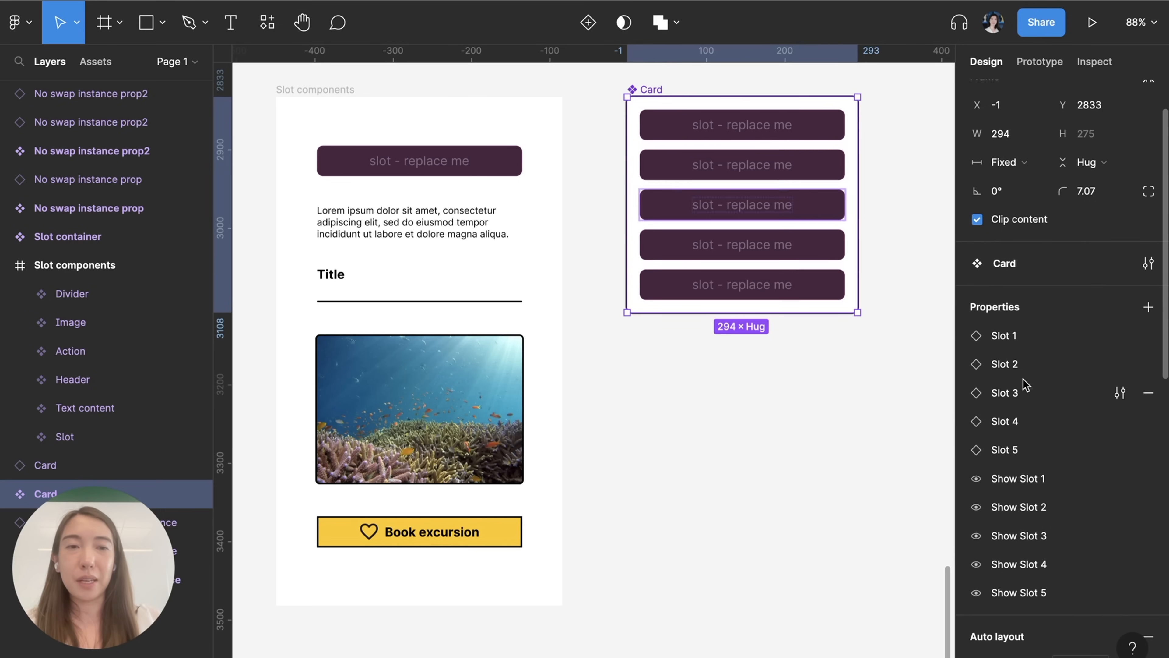
click(1004, 450)
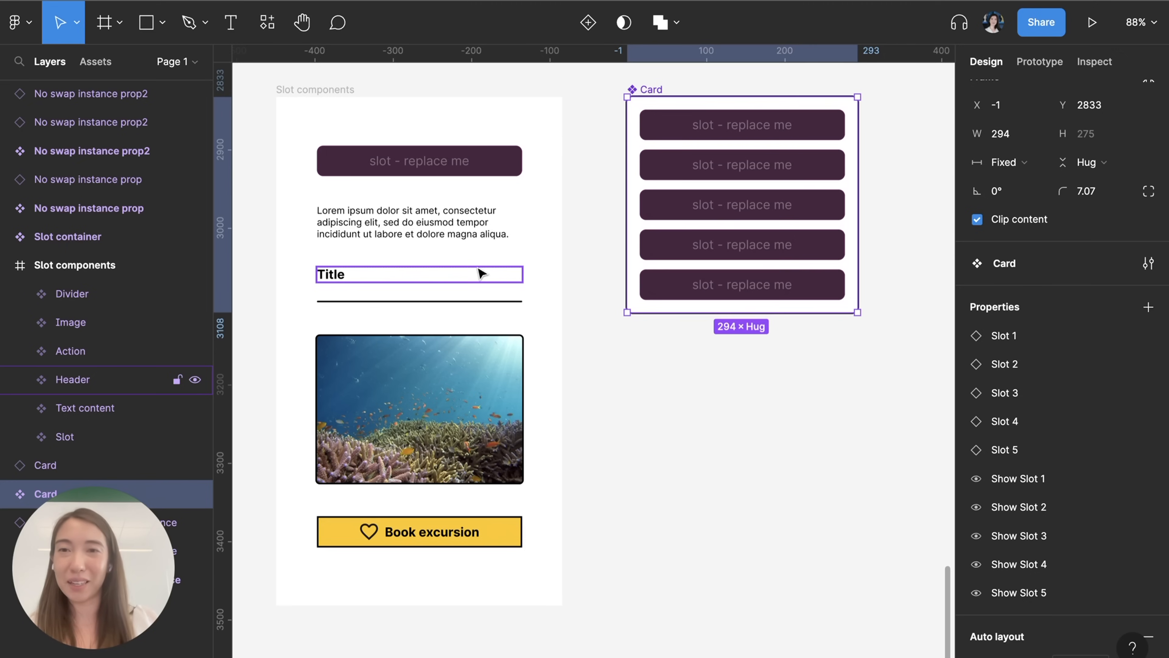
click(418, 222)
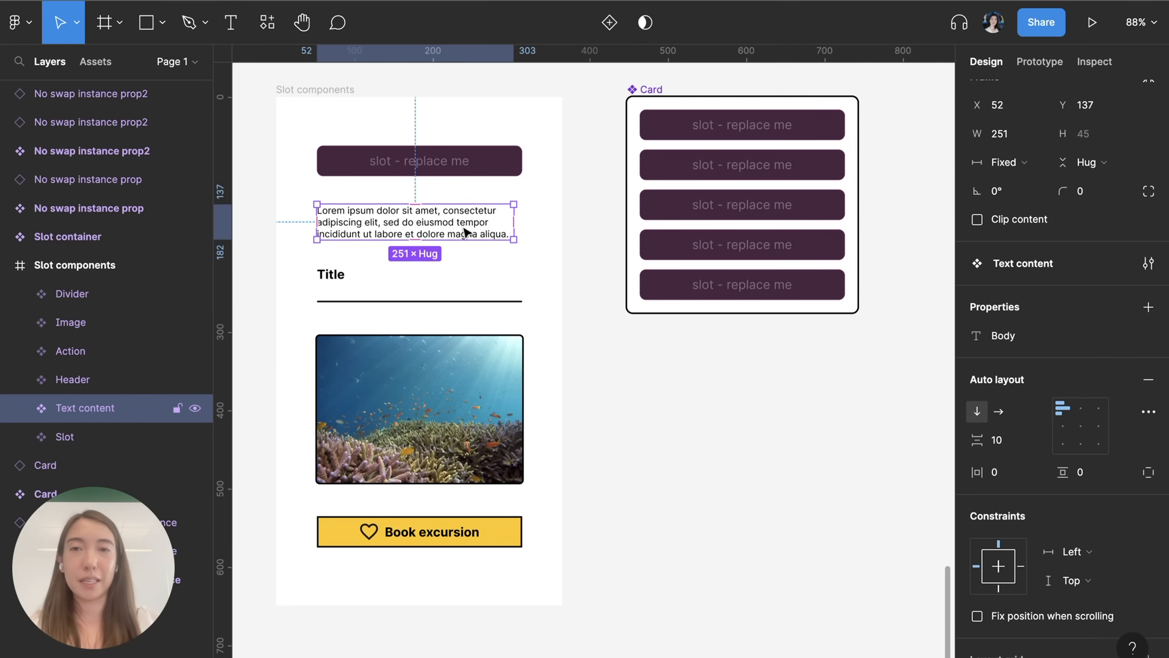
mouse_move(376, 229)
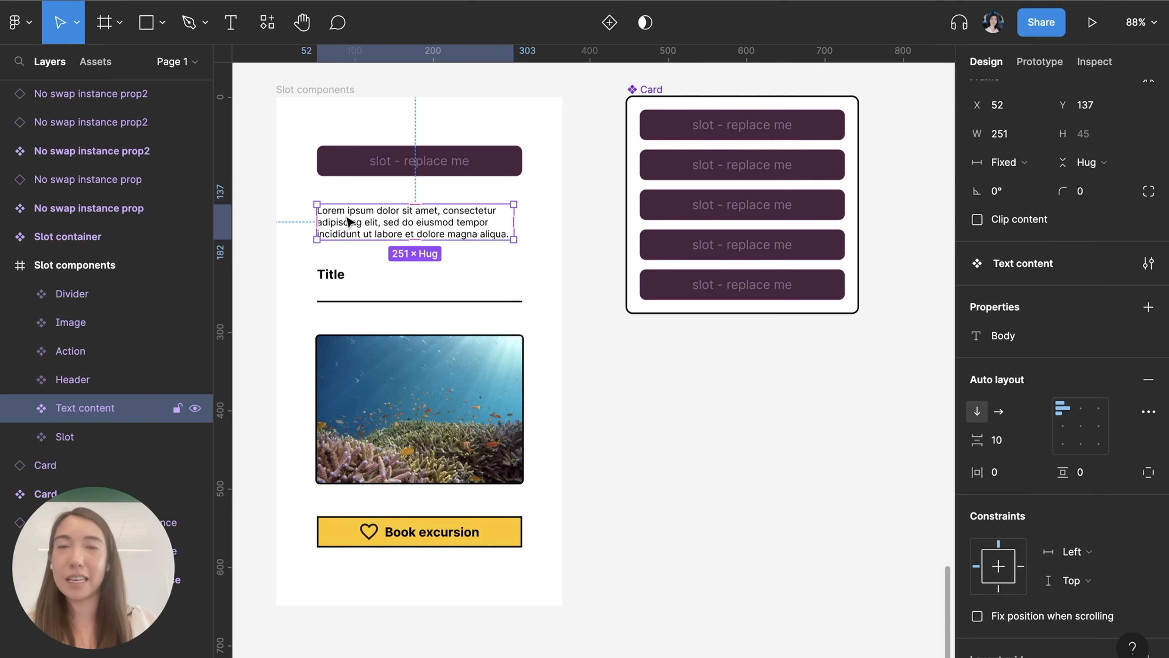
click(330, 273)
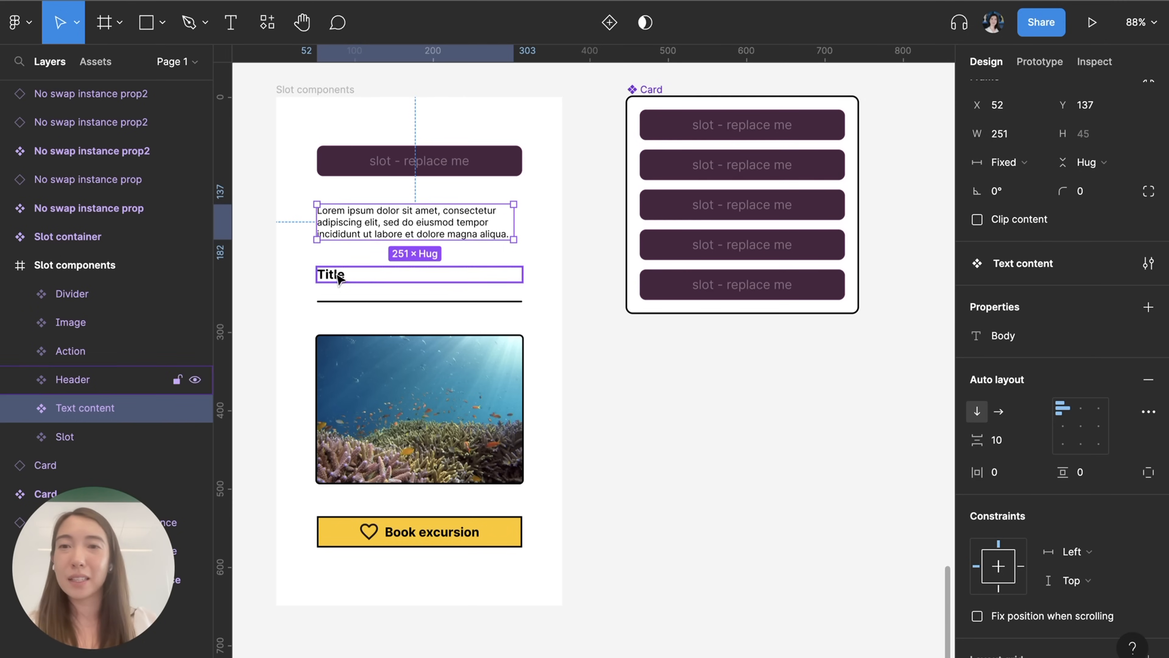
click(419, 532)
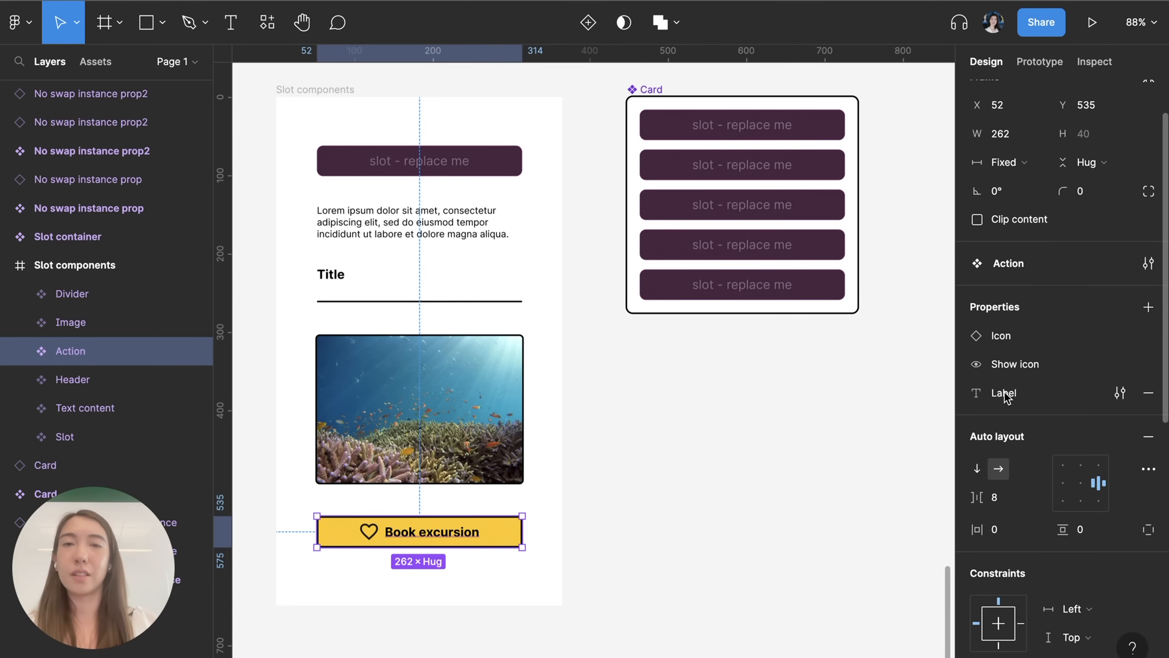
mouse_move(755, 379)
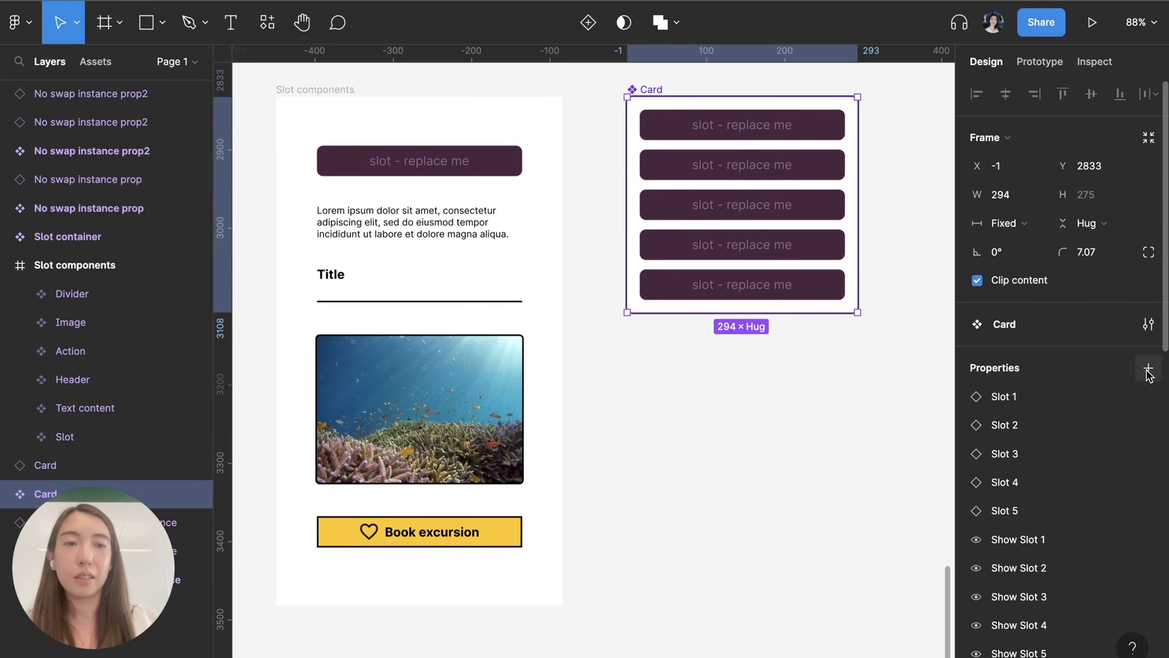
Step: Expose nested instance properties for all five Slots on the Card component
click(1149, 368)
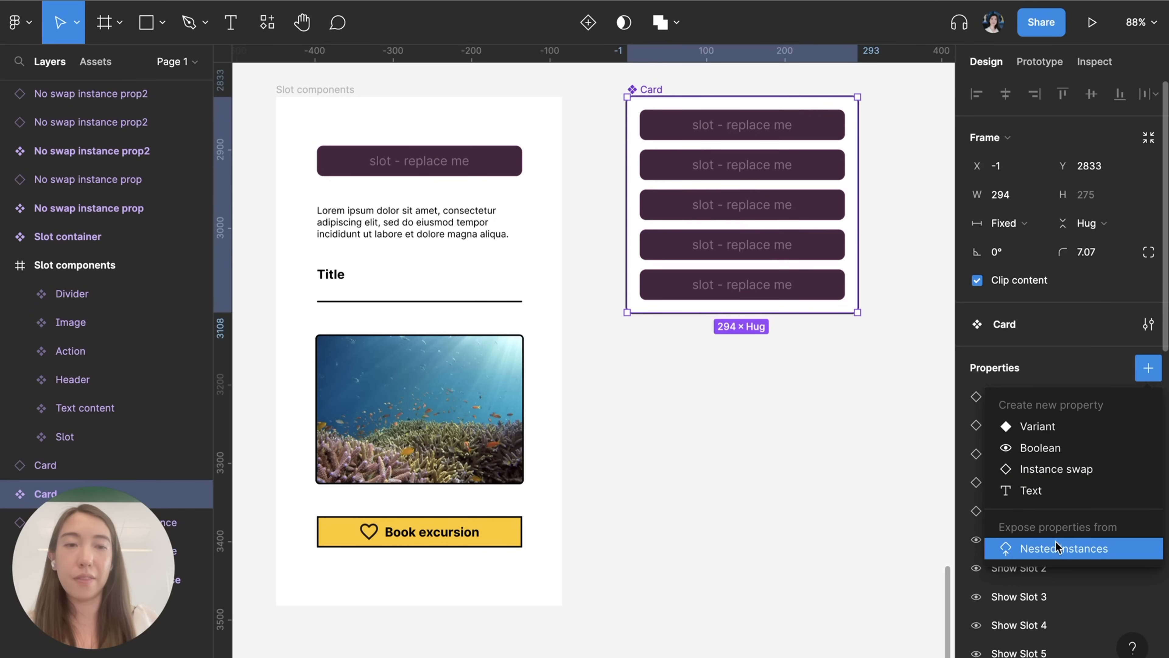
click(1065, 548)
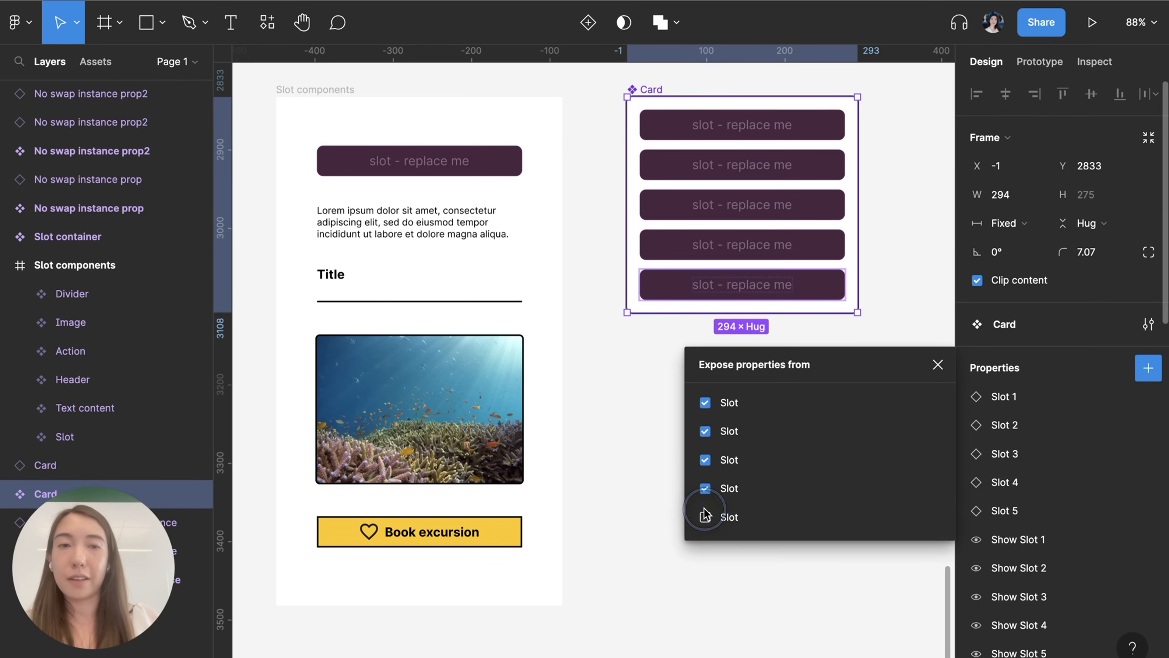
click(706, 517)
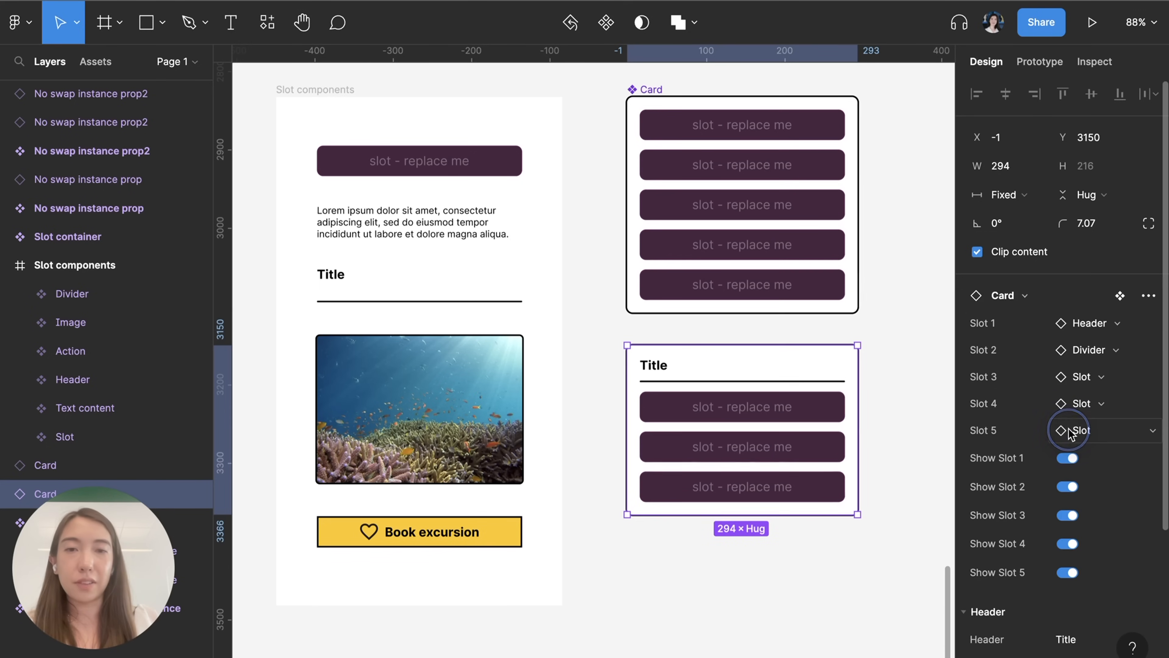
Step: Swap the remaining slots to Image, Text content and Action, then reselect the card instance
click(741, 407)
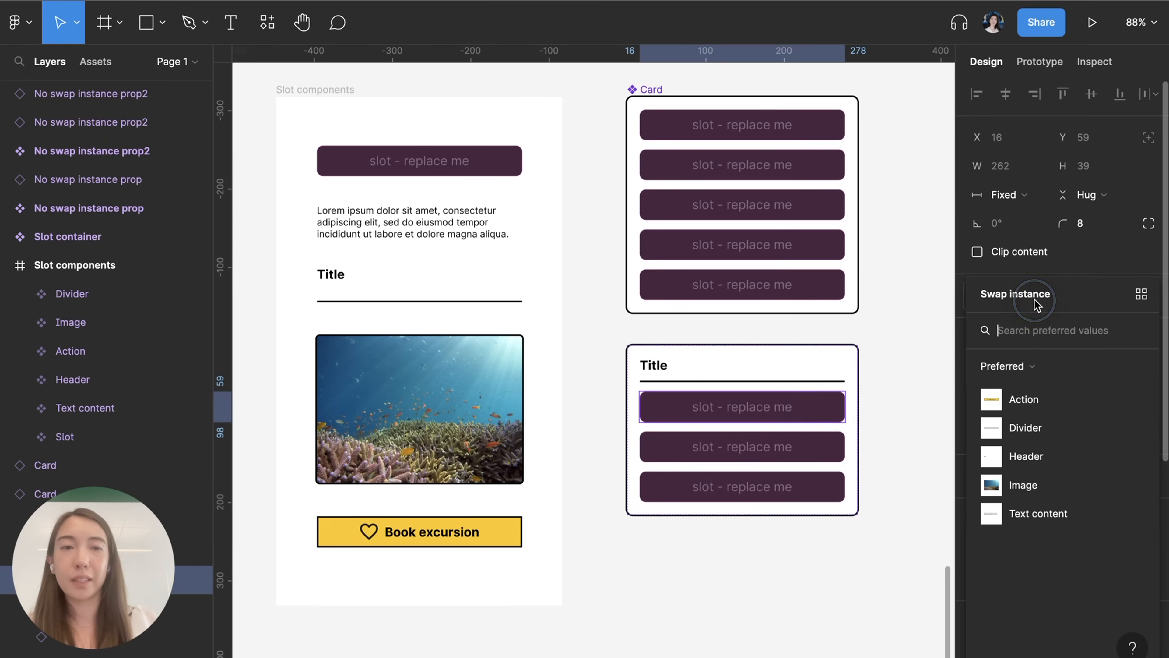
click(1024, 484)
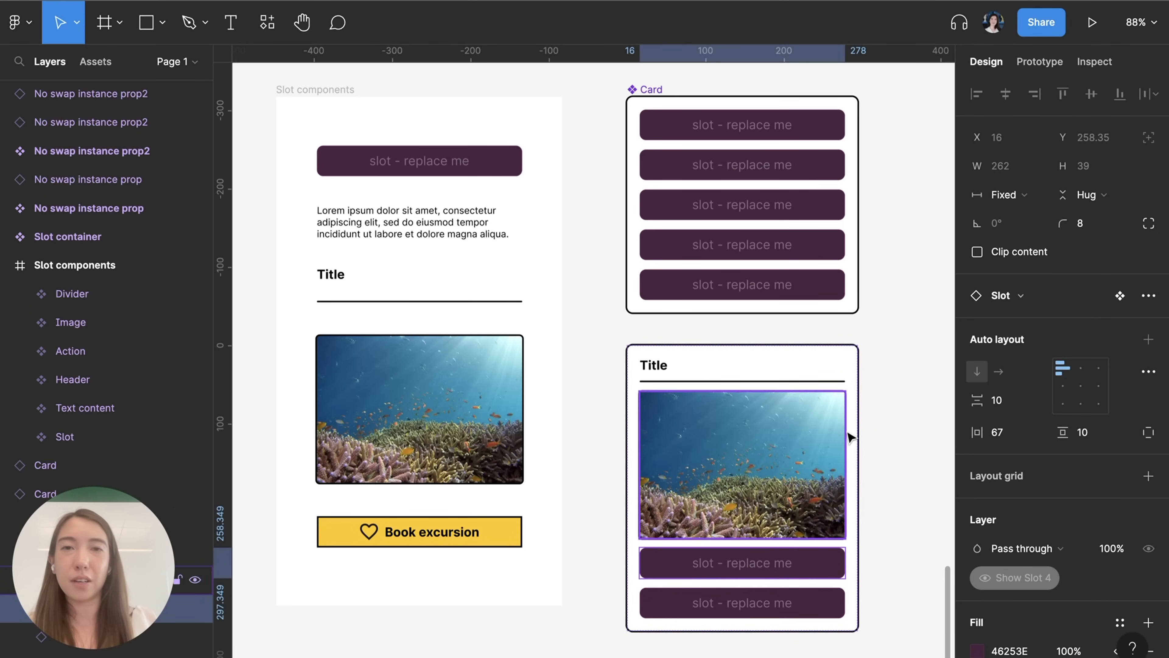
click(1120, 295)
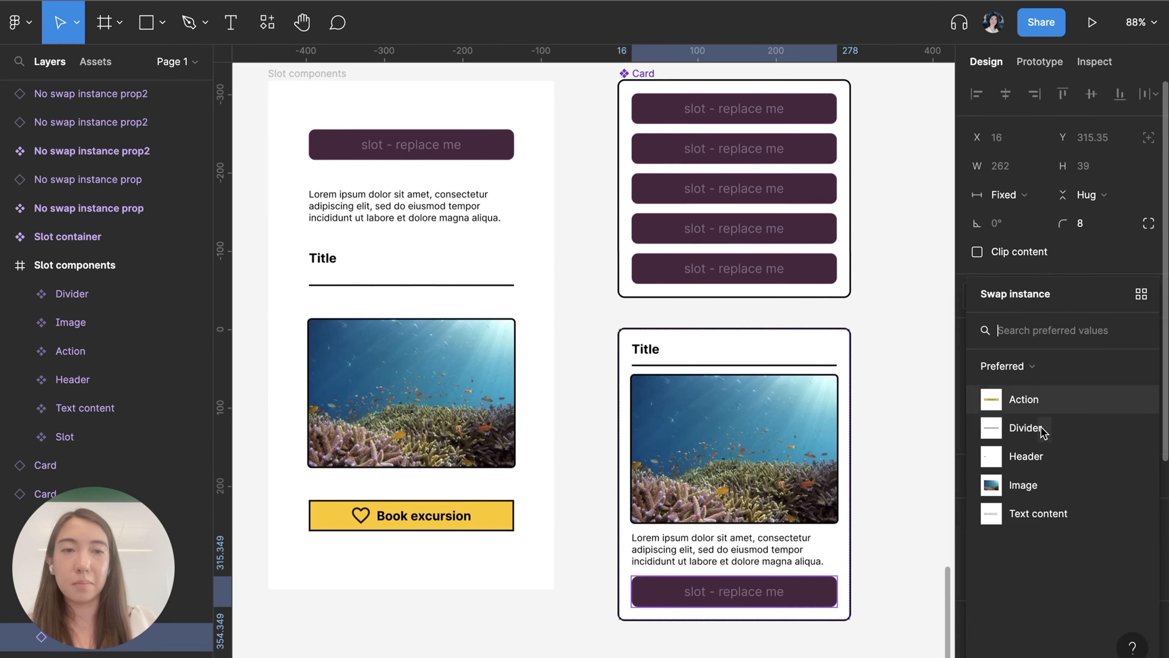
click(1024, 399)
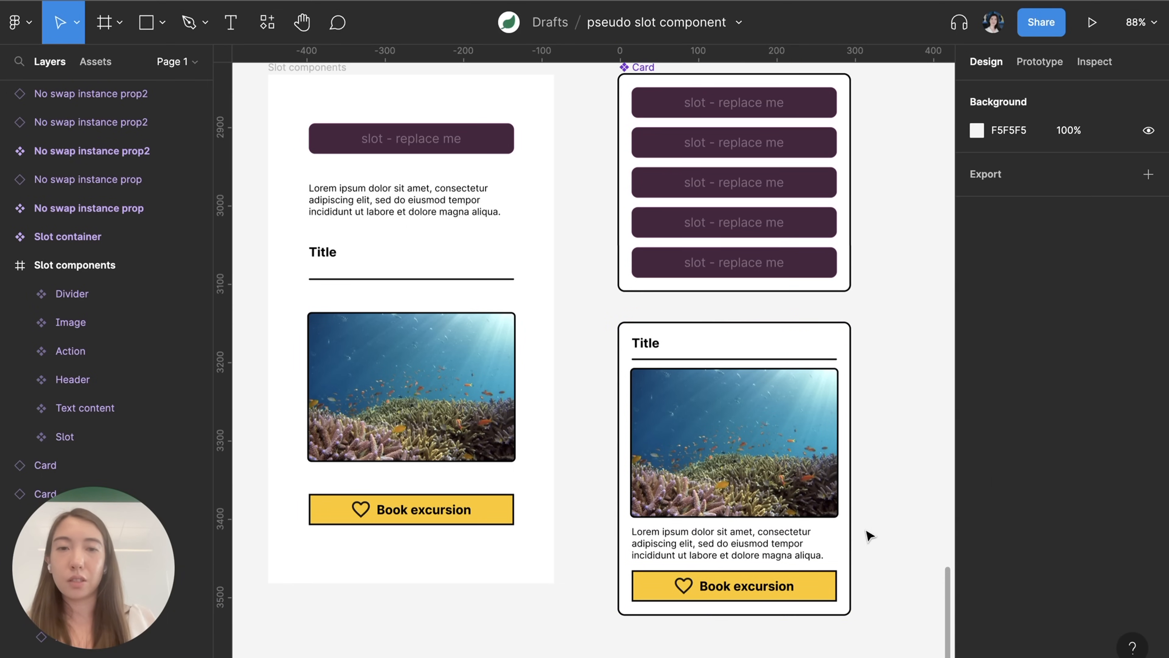
click(733, 442)
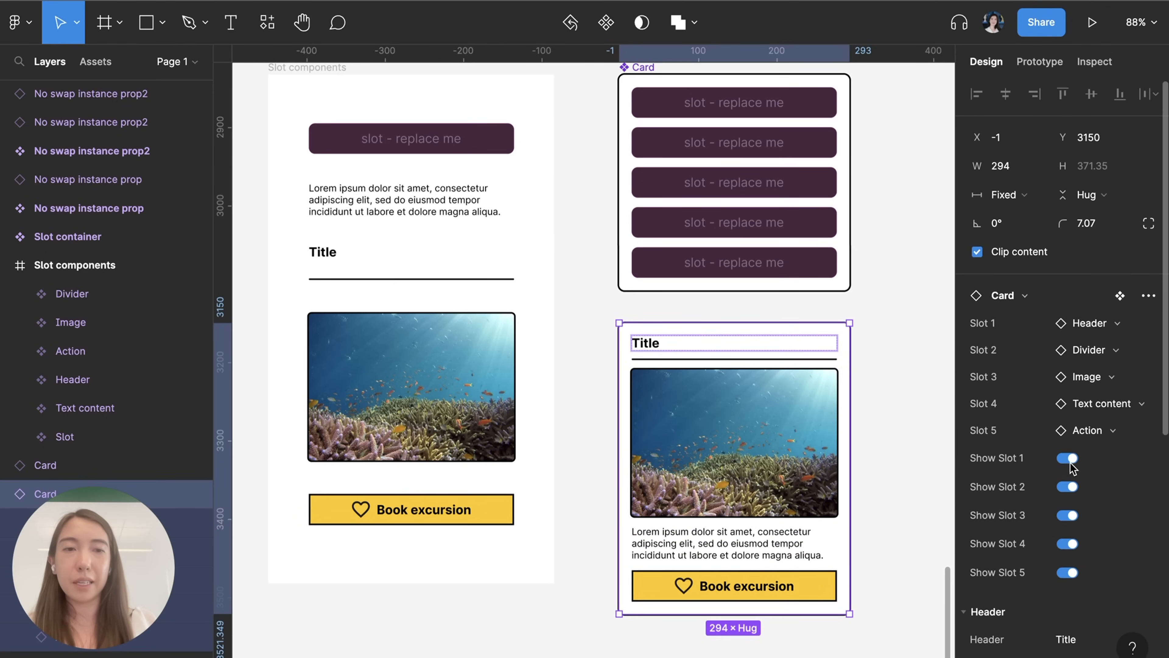
click(1066, 459)
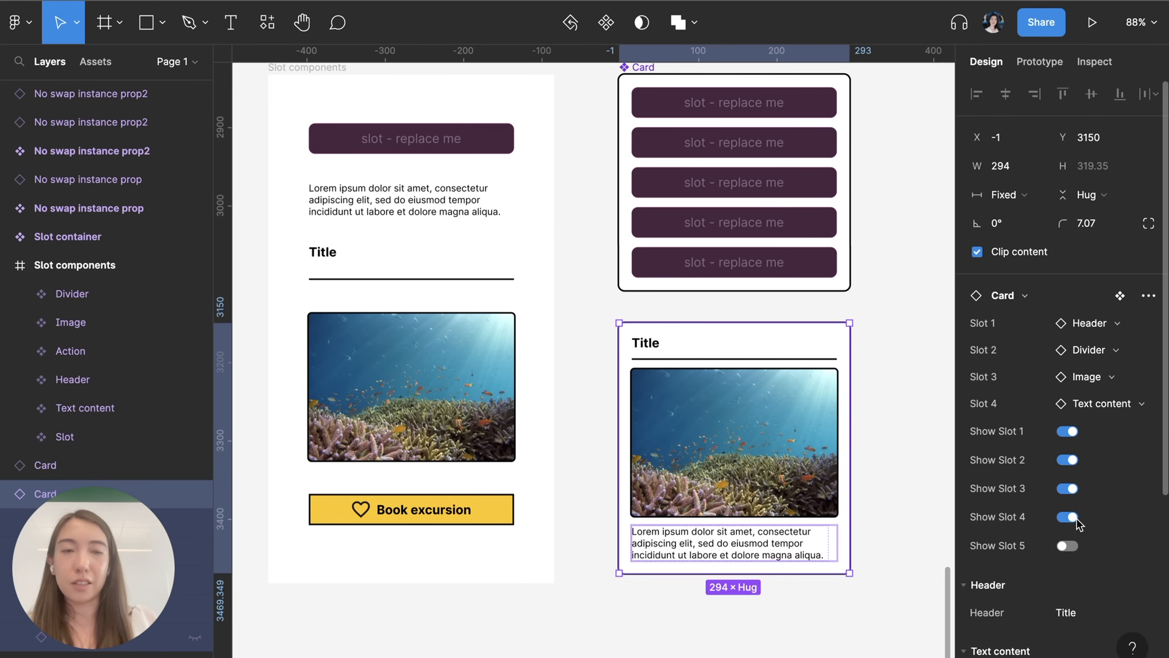
click(1067, 517)
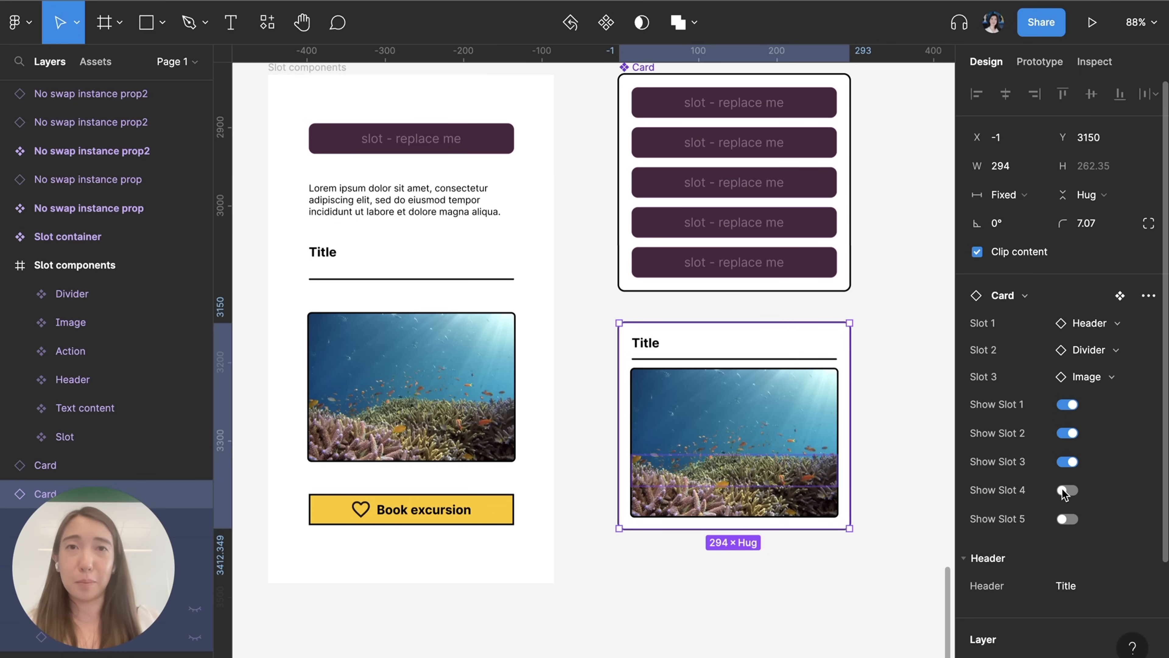
click(1067, 490)
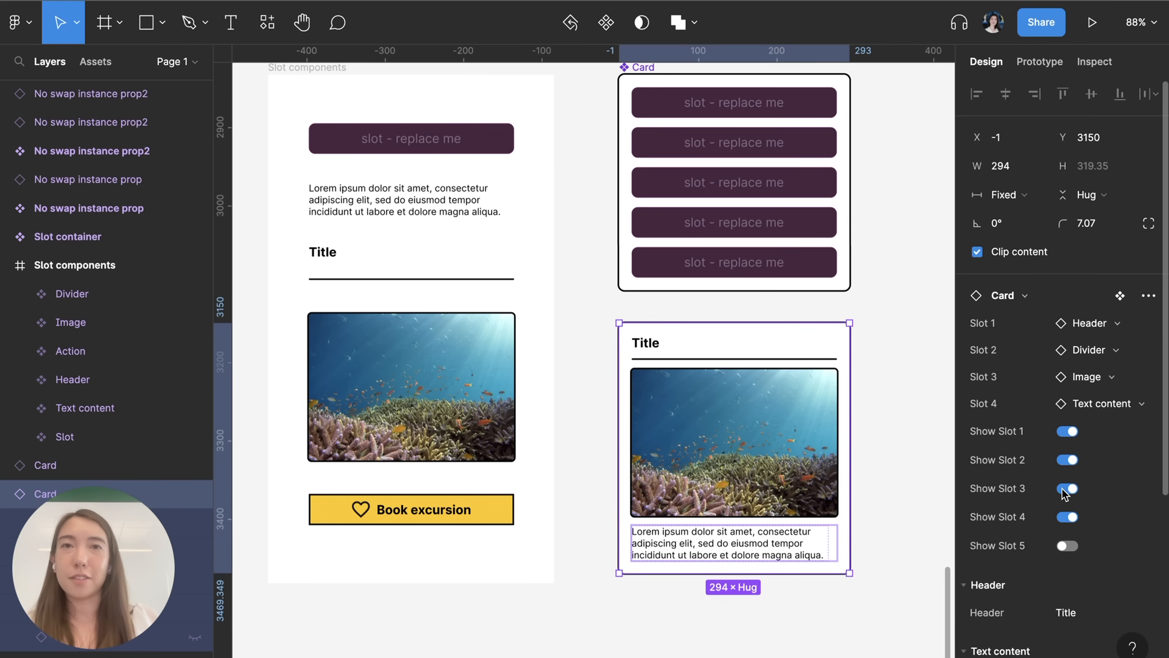
click(1066, 545)
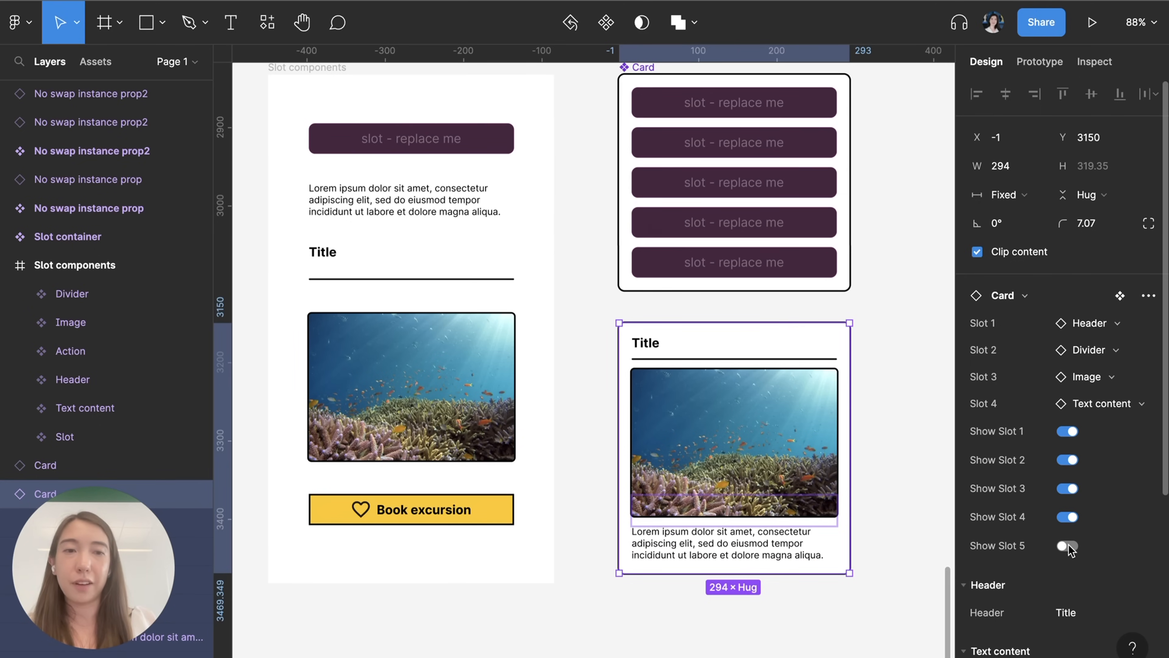
click(1066, 544)
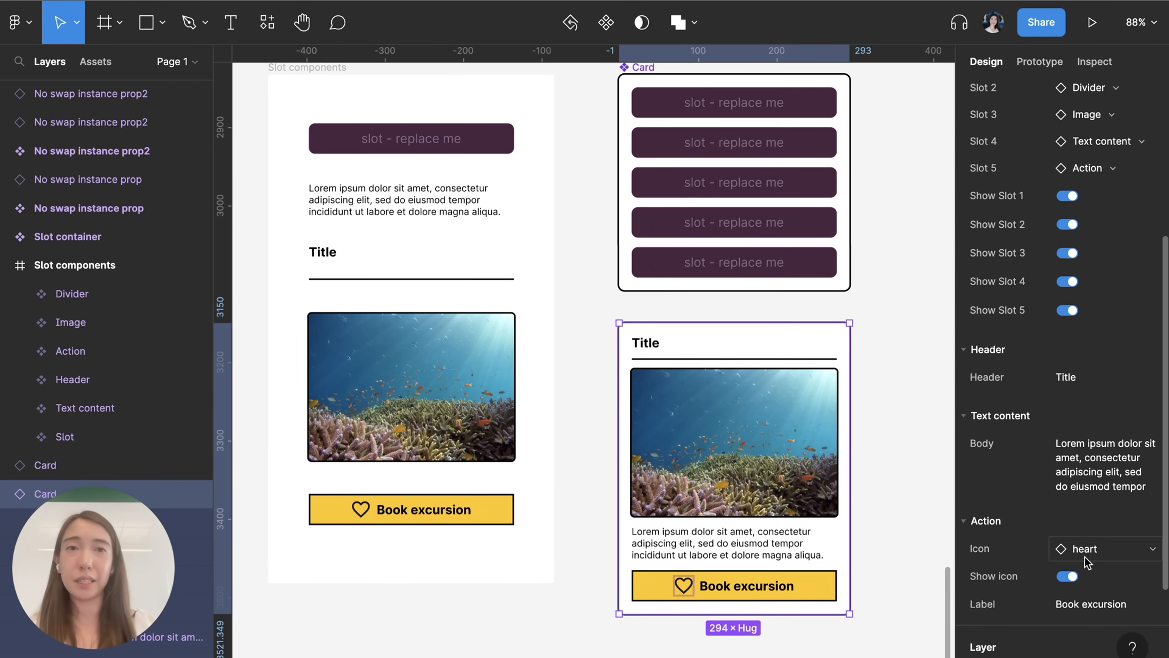
Step: Set the header text to 'Hawaii', turn off Show icon, and keep Show Slot 5 on
scroll(down, 3)
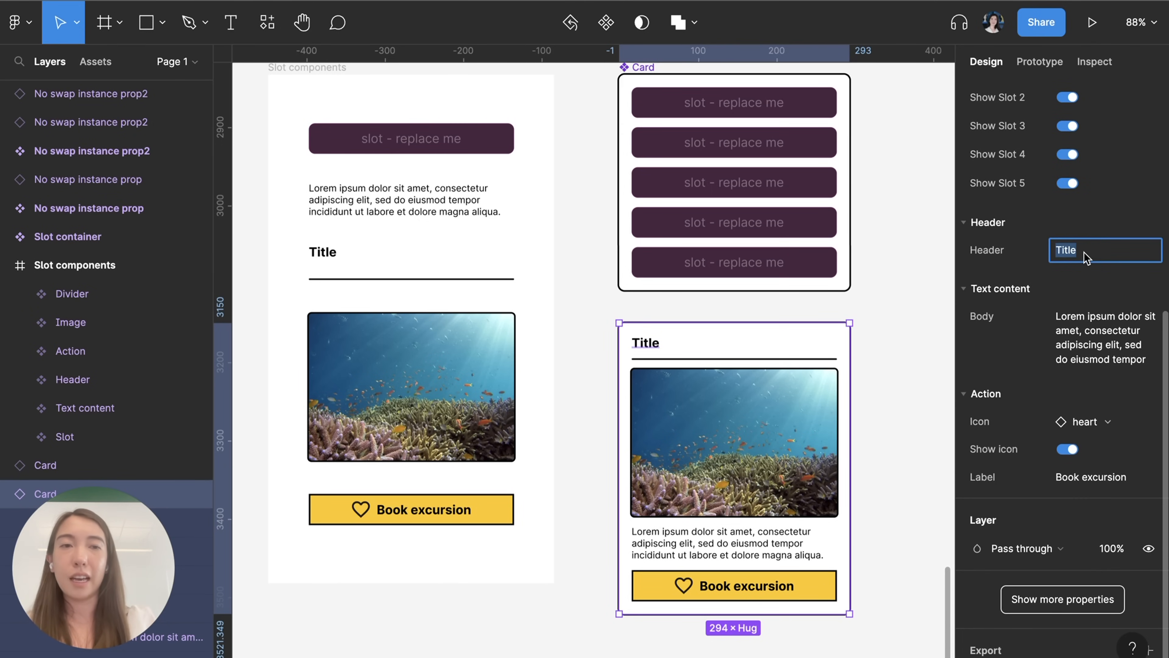
text(Hawaii)
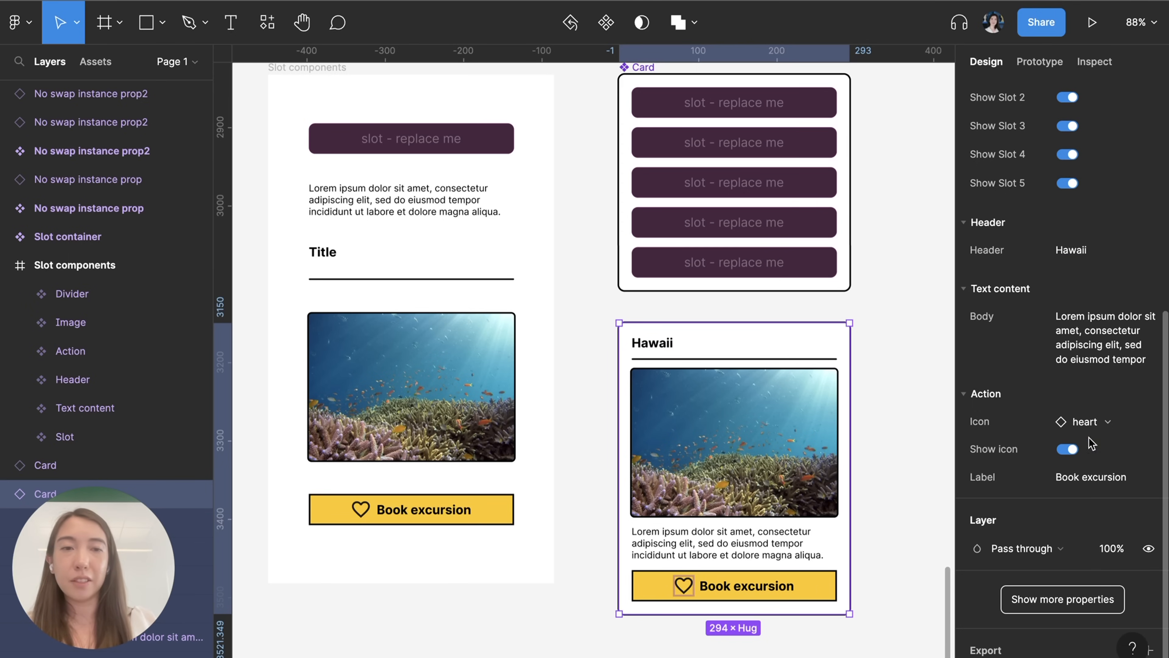
mouse_move(1060, 462)
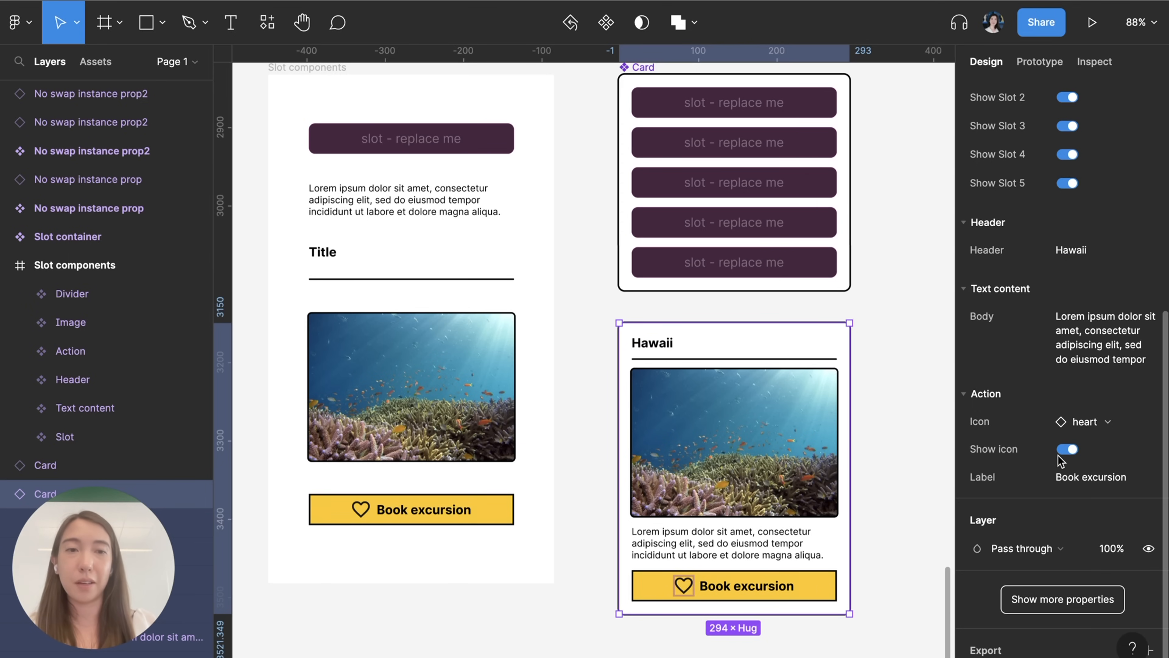
click(1067, 448)
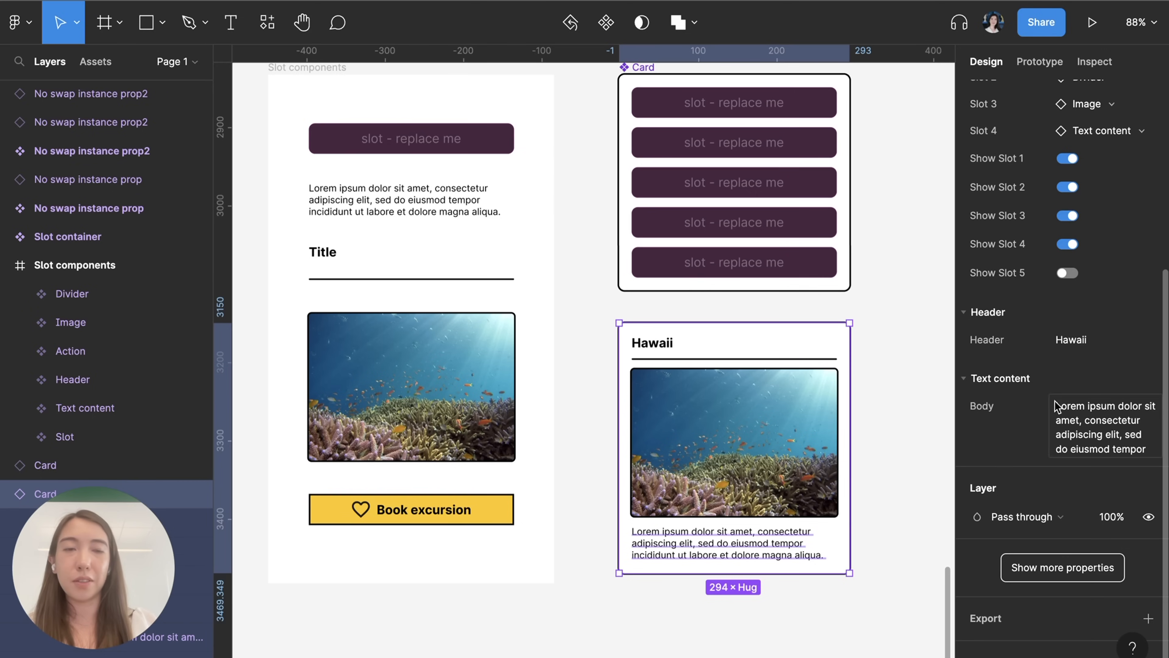
click(1067, 272)
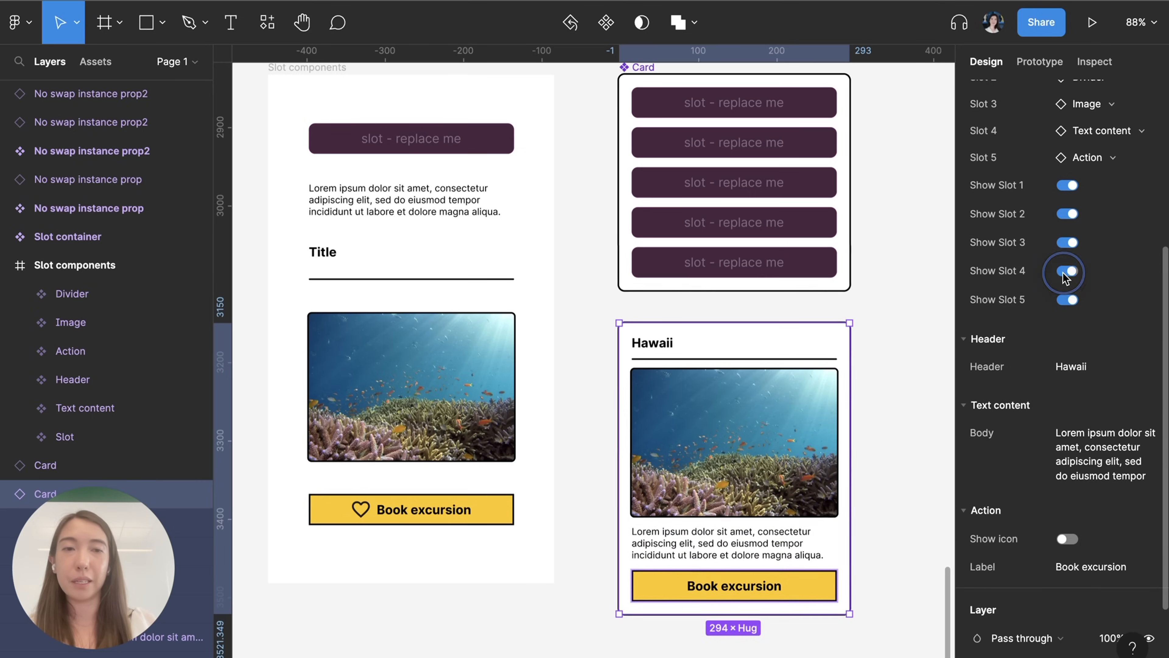